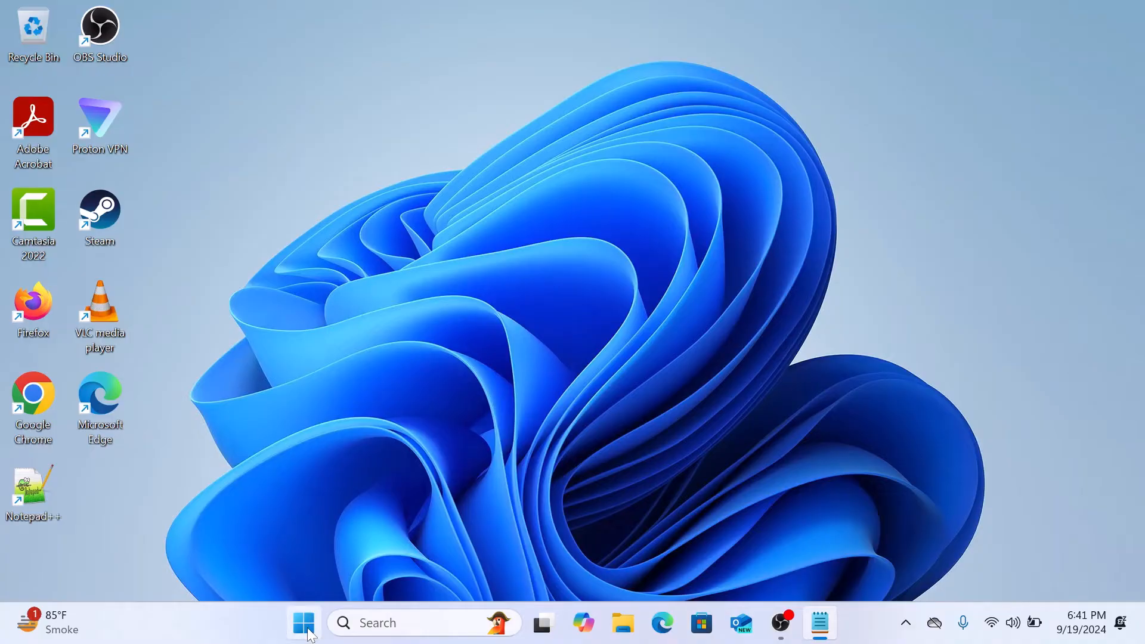
- Right-click the Start button to show the Quick Link menu of system tools
{"action": "right_click", "coordinate": [303, 622]}
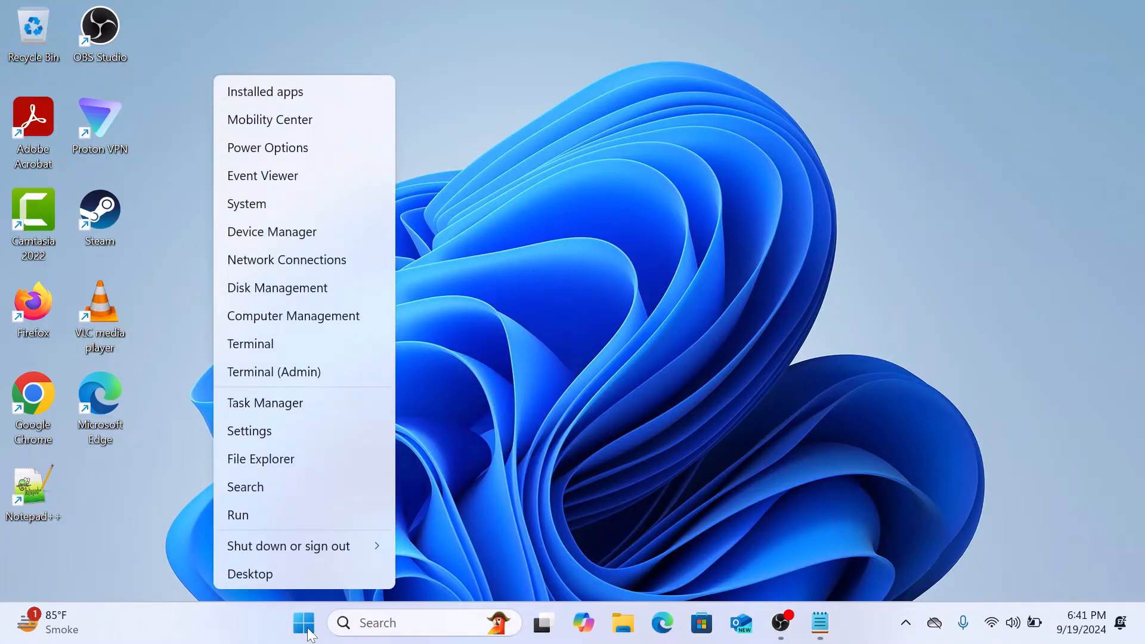
{"action": "mouse_move", "coordinate": [285, 436]}
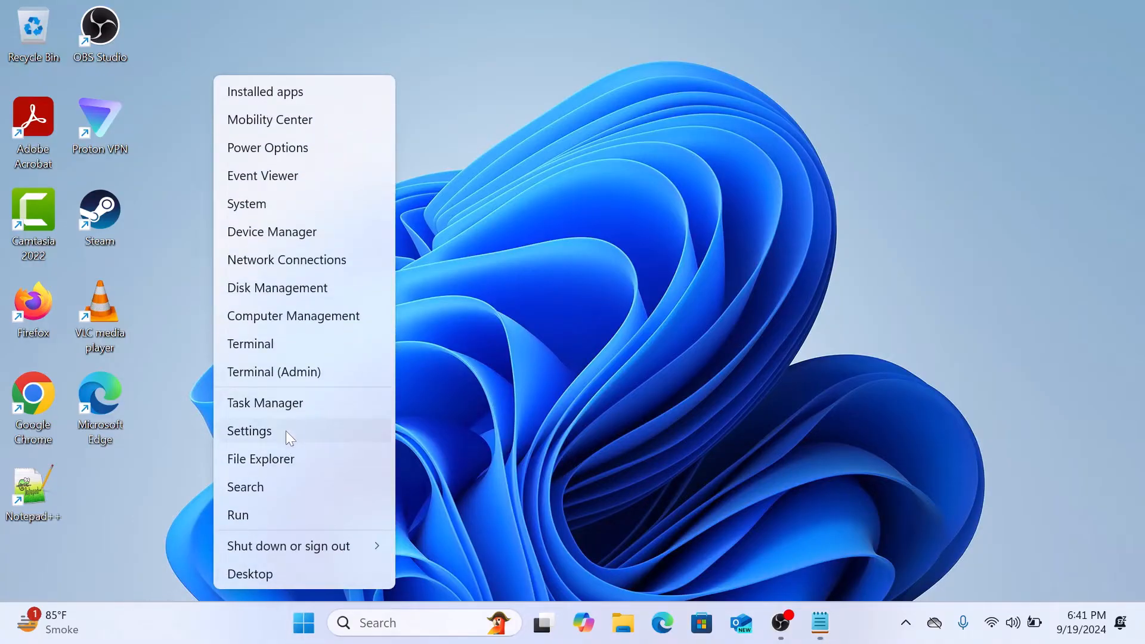
- Launch Settings from the Quick Link menu and land on its Home page
{"action": "left_click", "coordinate": [249, 431]}
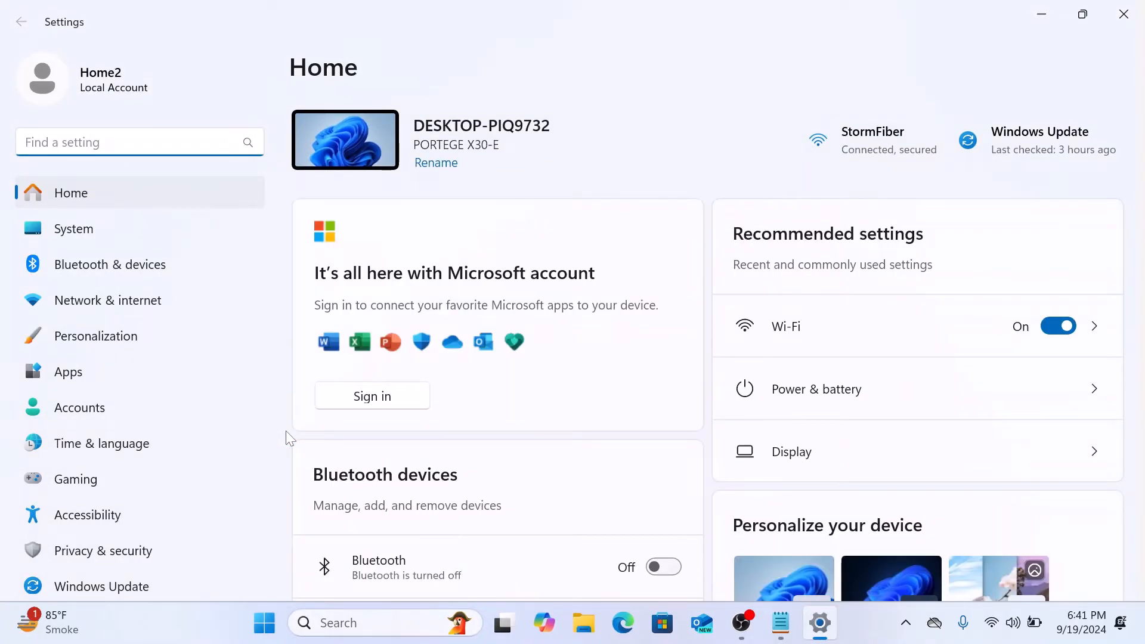
{"action": "left_click", "coordinate": [109, 142]}
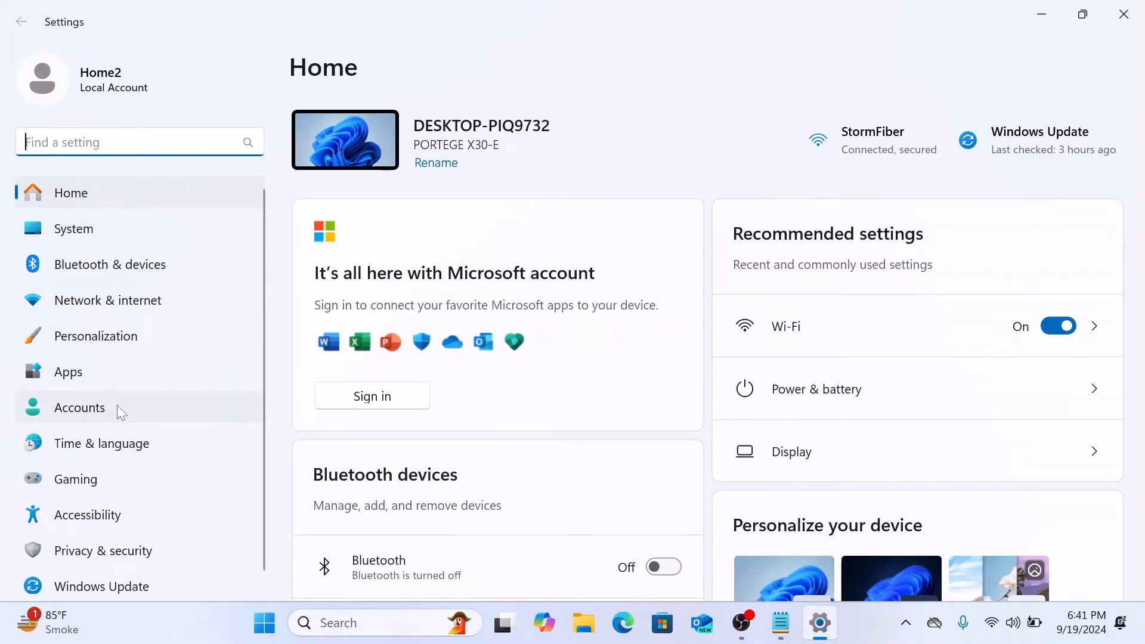
- Go to Accounts and scroll down toward Sign-in options
{"action": "left_click", "coordinate": [79, 407]}
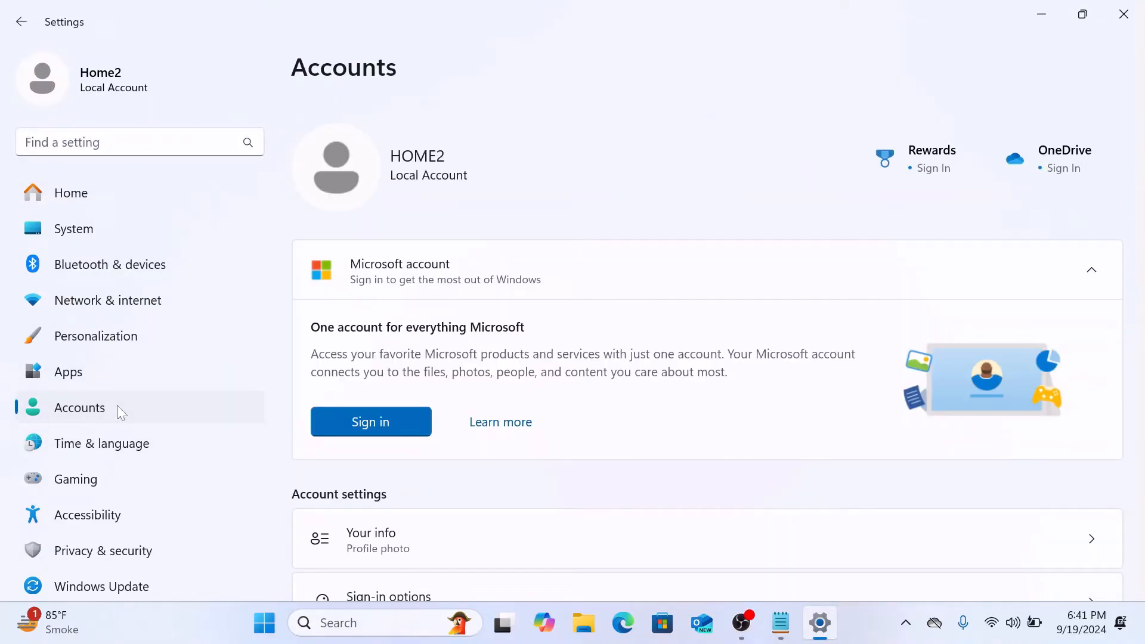
{"action": "scroll", "scroll_direction": "down", "scroll_amount": 3}
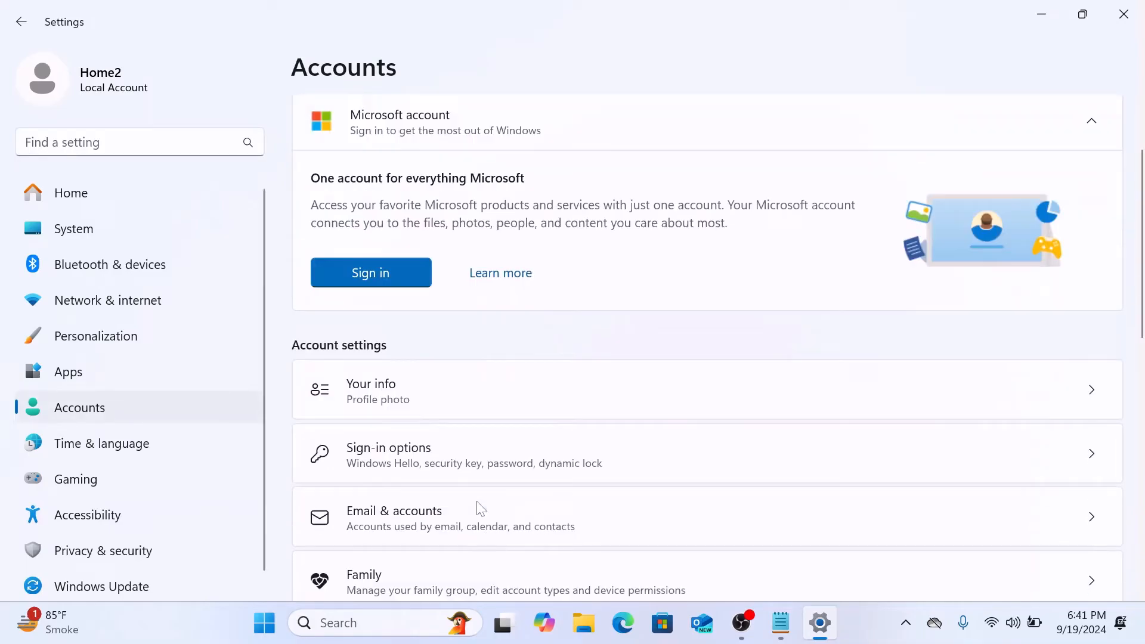
{"action": "scroll", "scroll_direction": "down", "scroll_amount": 3}
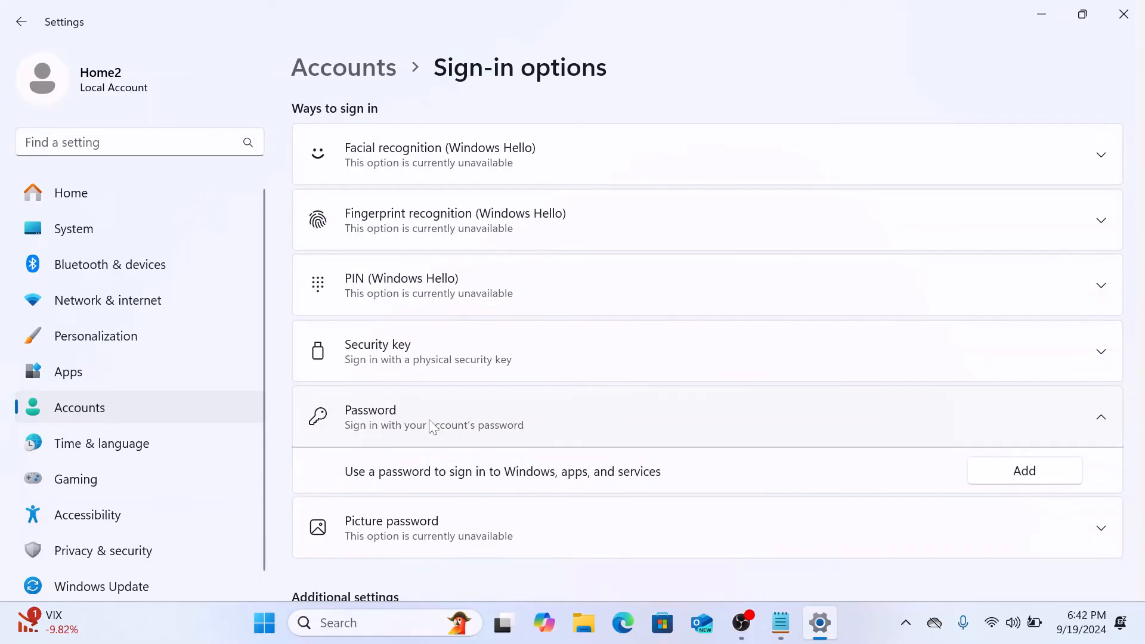
{"action": "left_click", "coordinate": [1024, 471]}
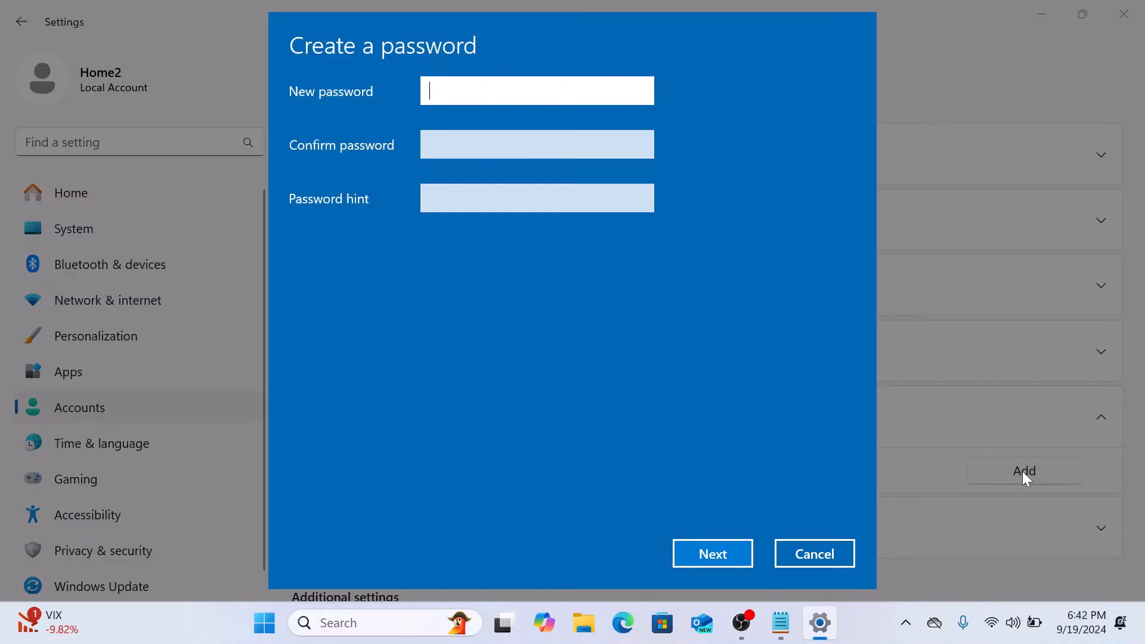
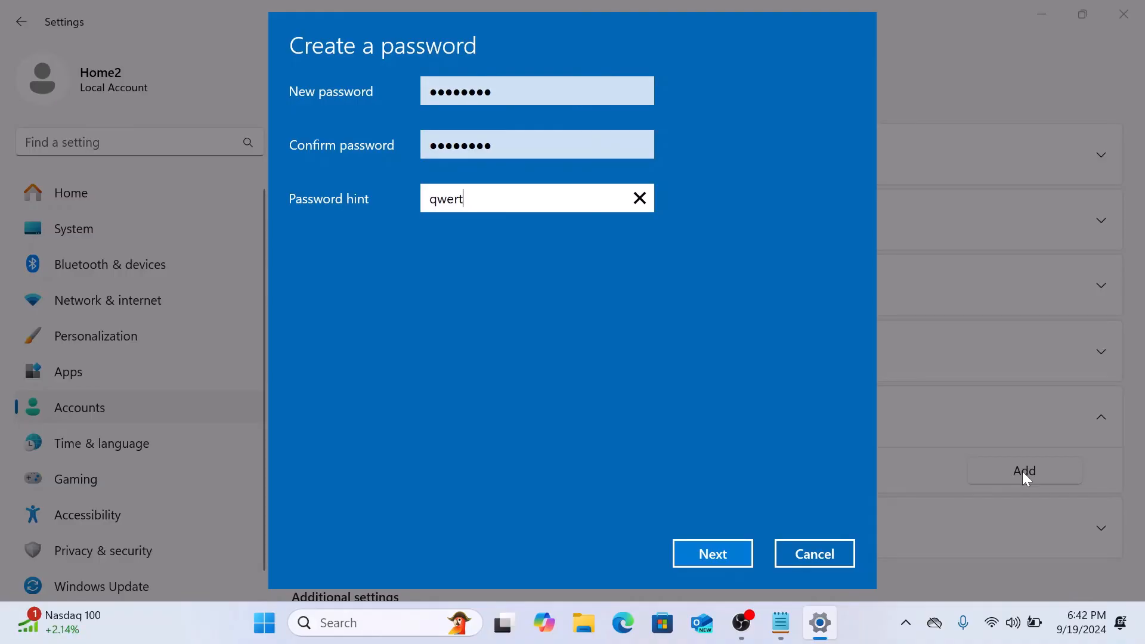
{"action": "left_click", "coordinate": [710, 553]}
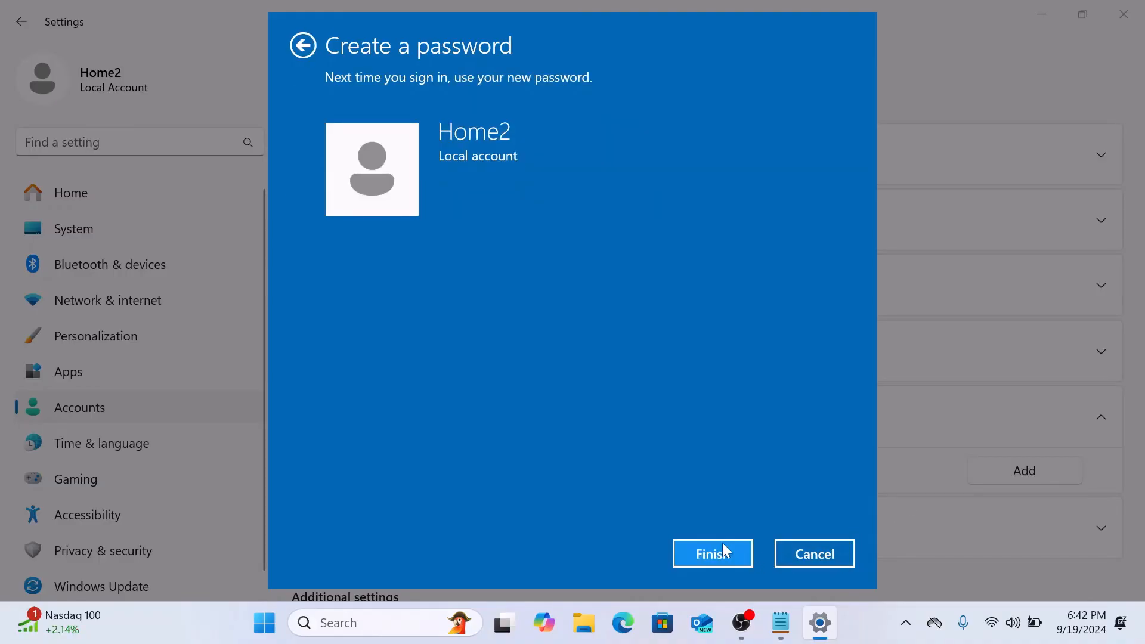
{"action": "left_click", "coordinate": [712, 552]}
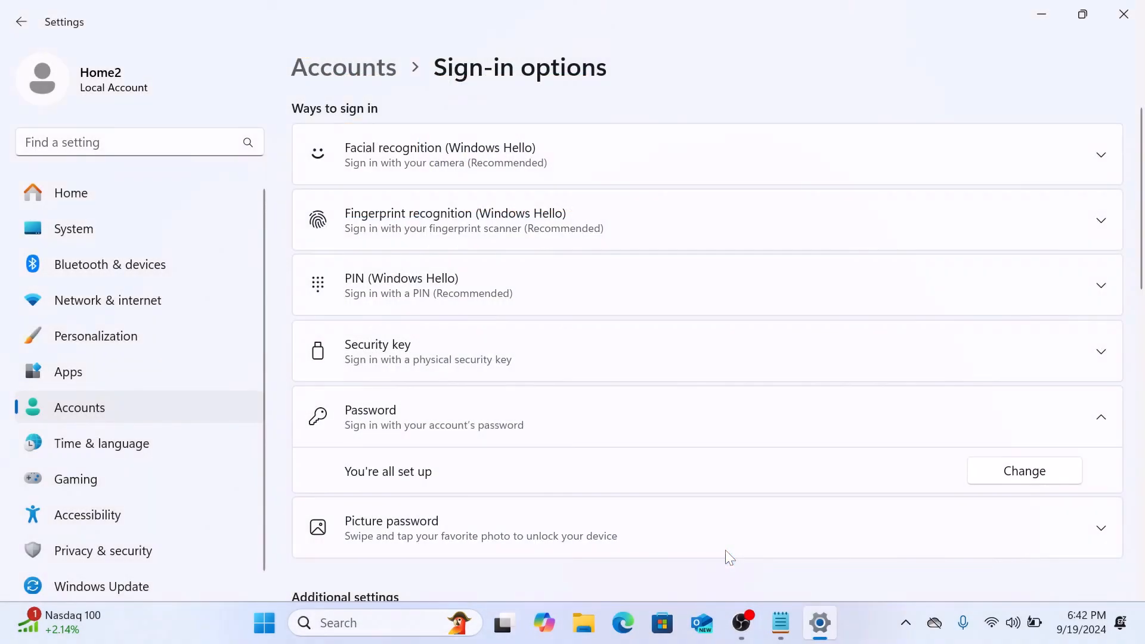